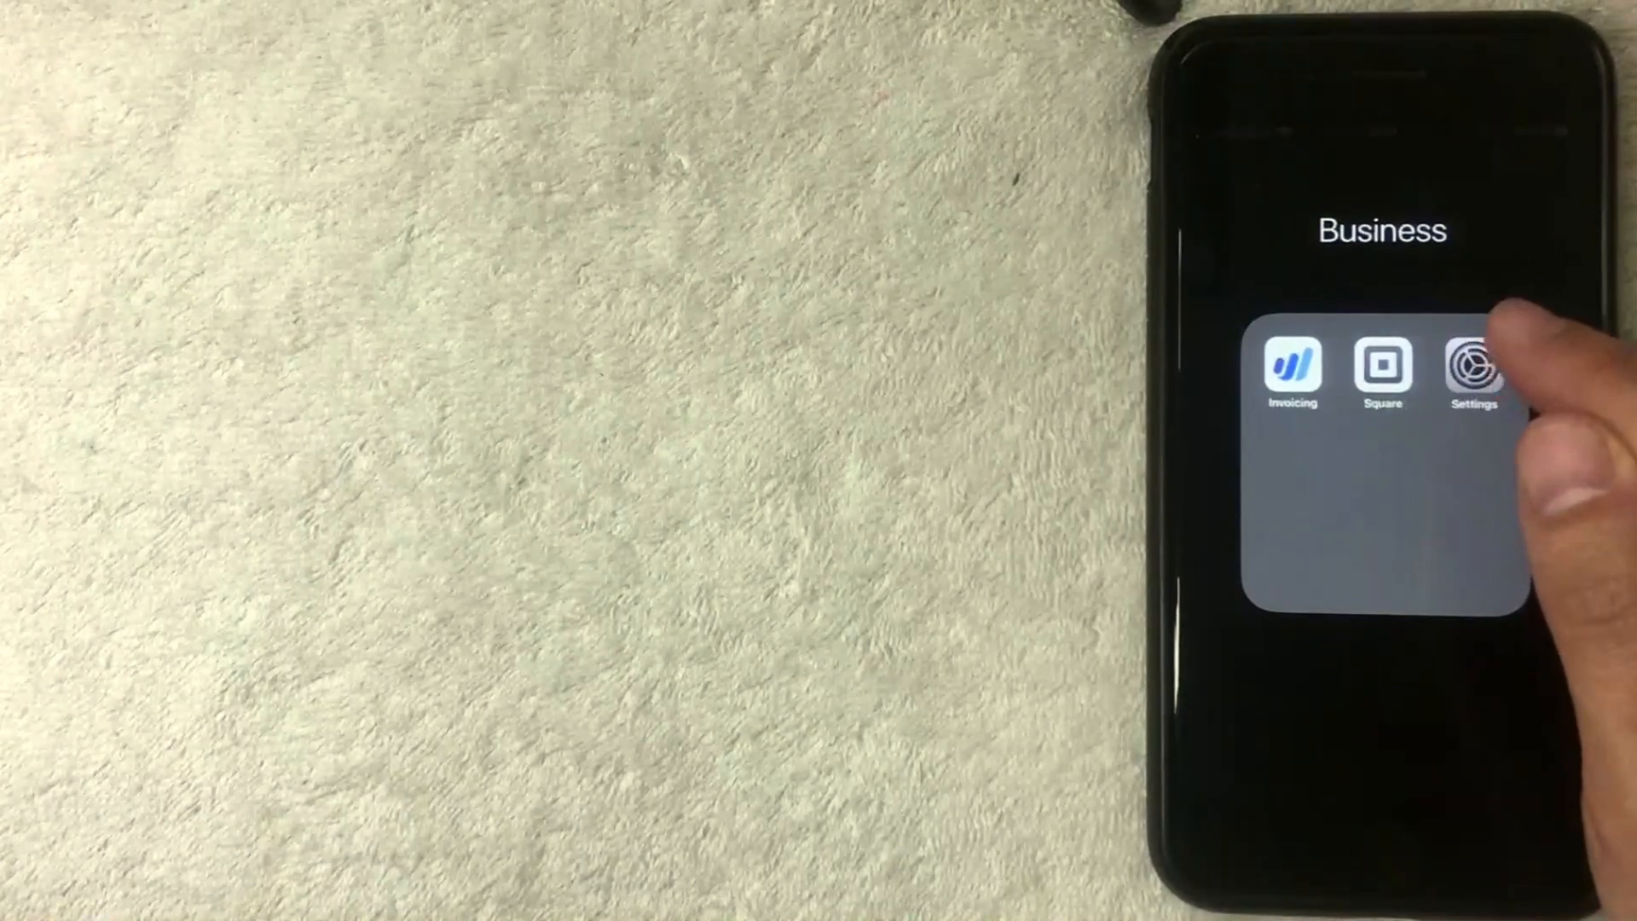
- Launch Settings from the Business folder and scroll the list down toward Safari
left_click(1473, 370)
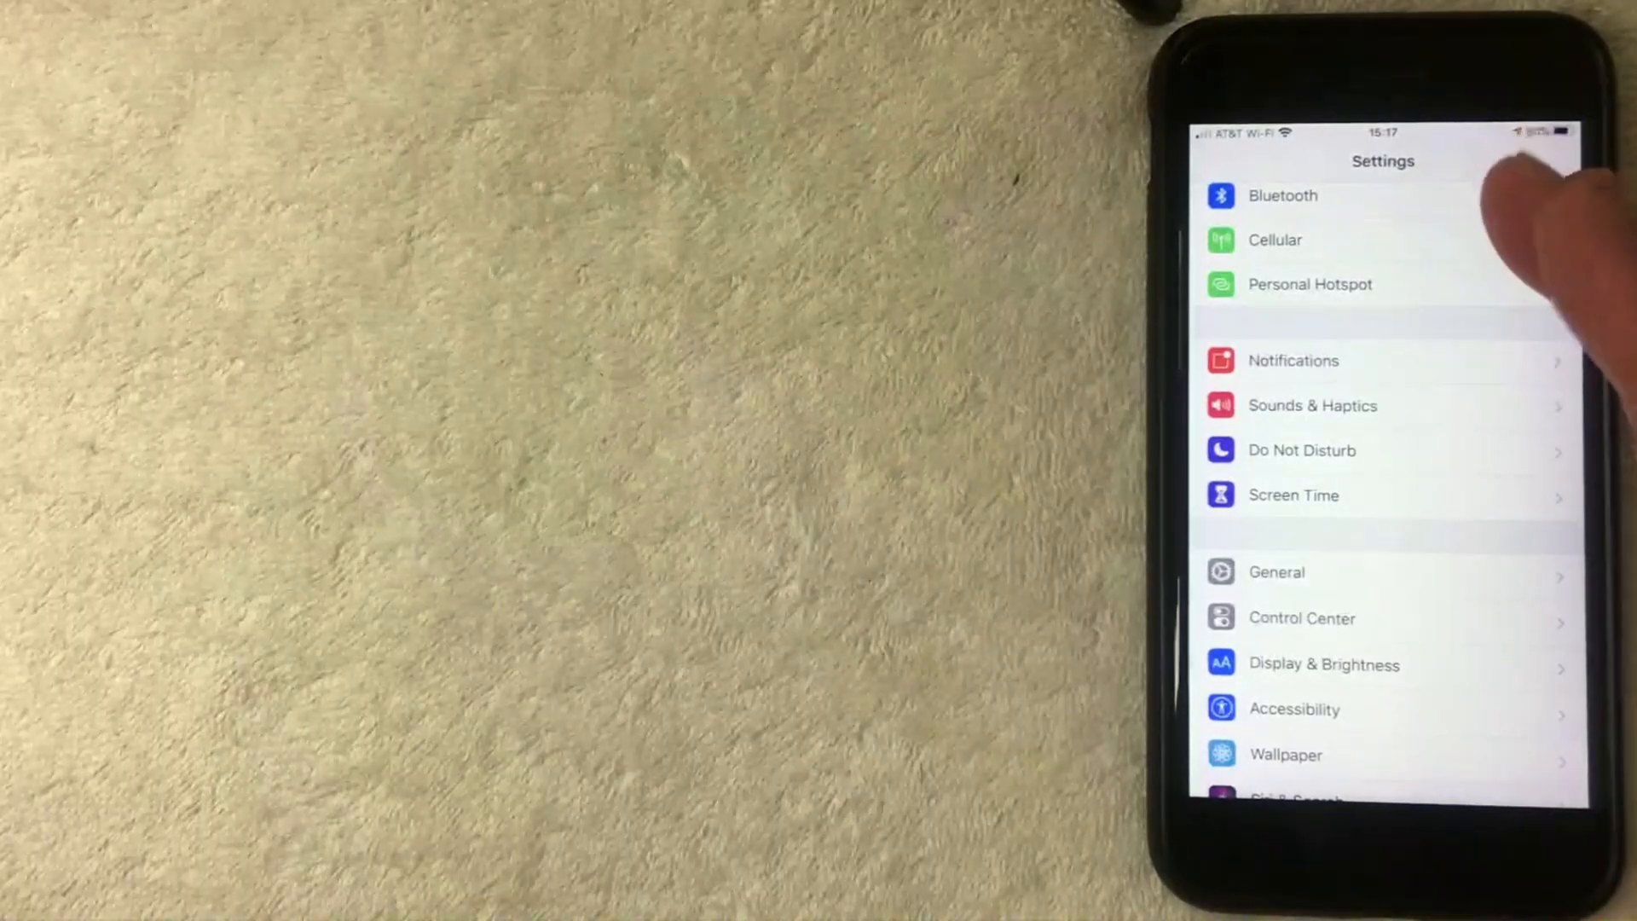
scroll("down", 3)
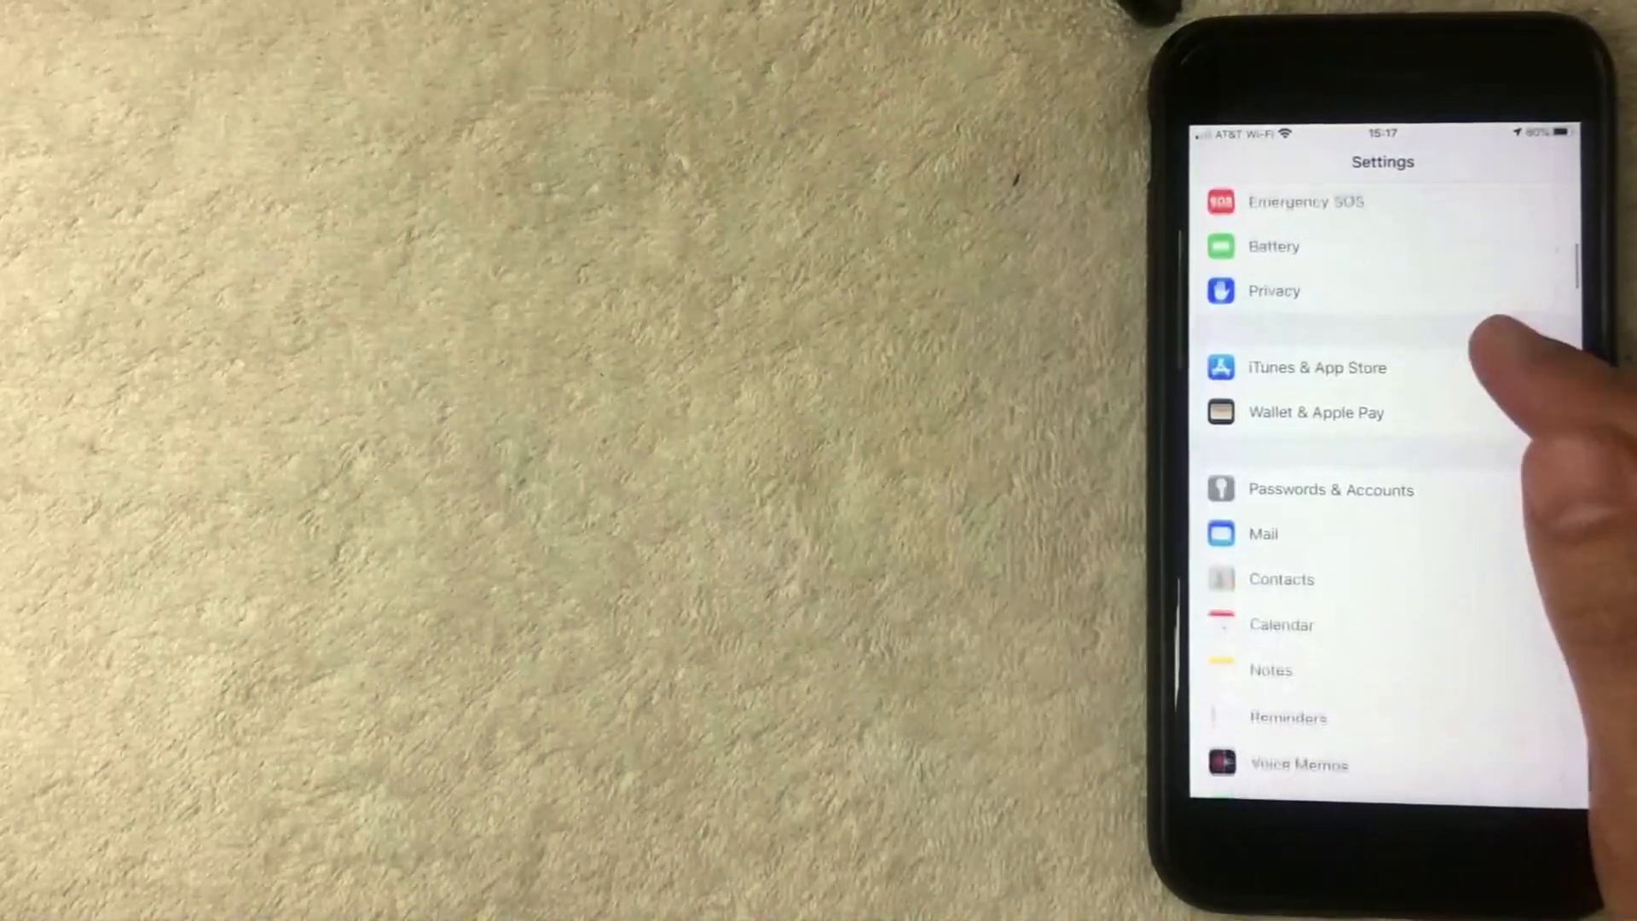
scroll("down", 3)
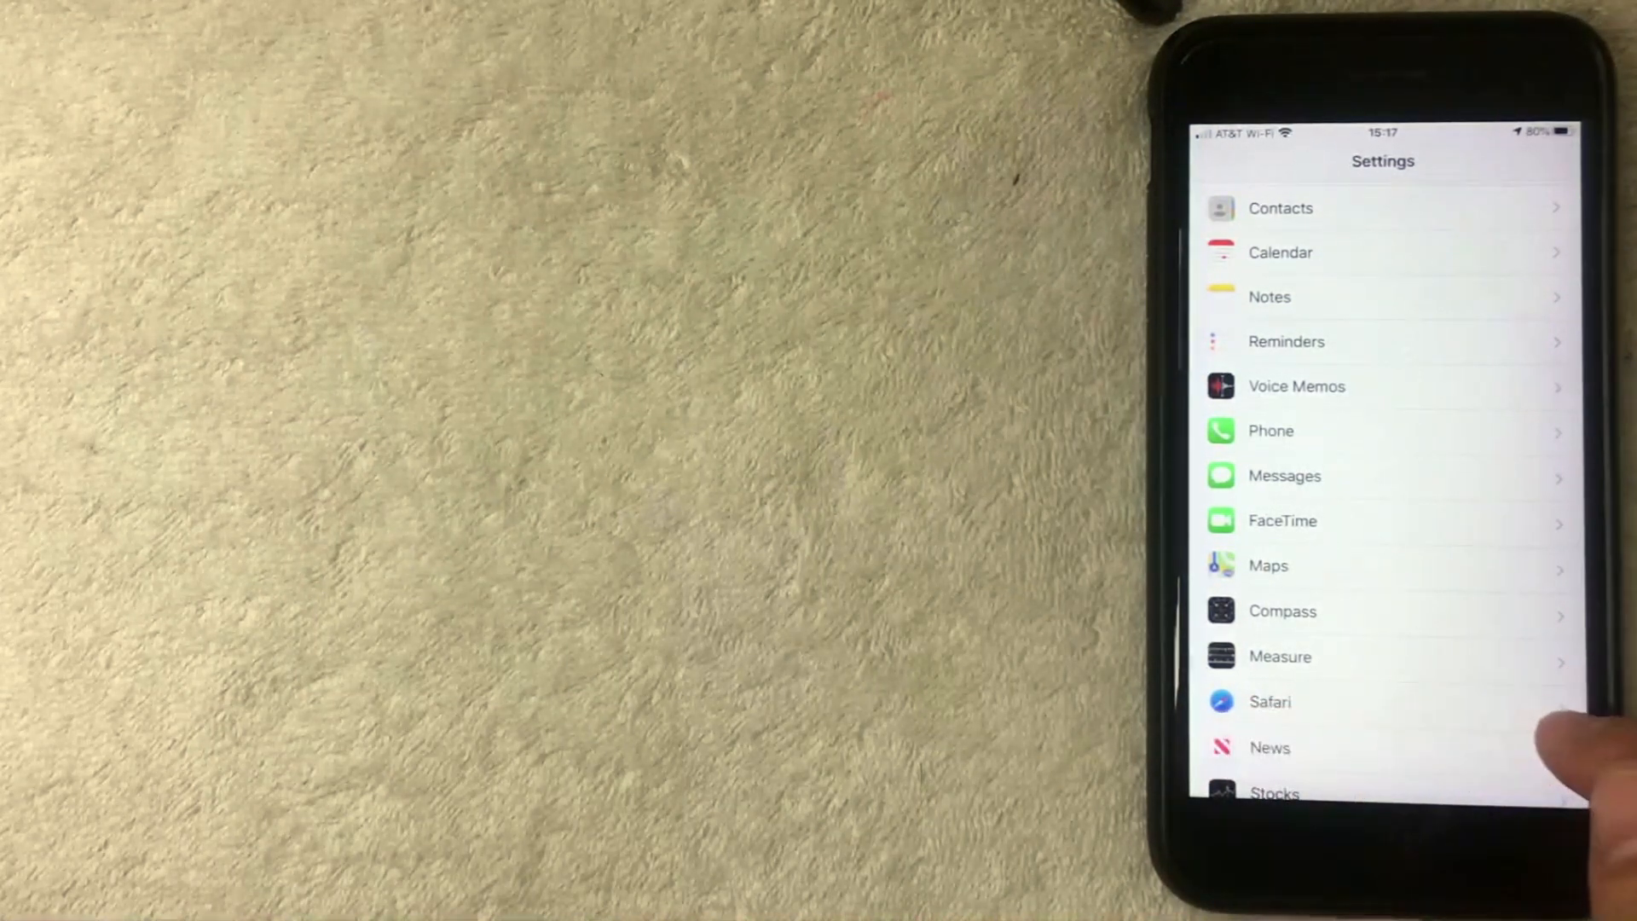
- Enter Safari's settings and scroll to the Privacy & Security section
left_click(1268, 701)
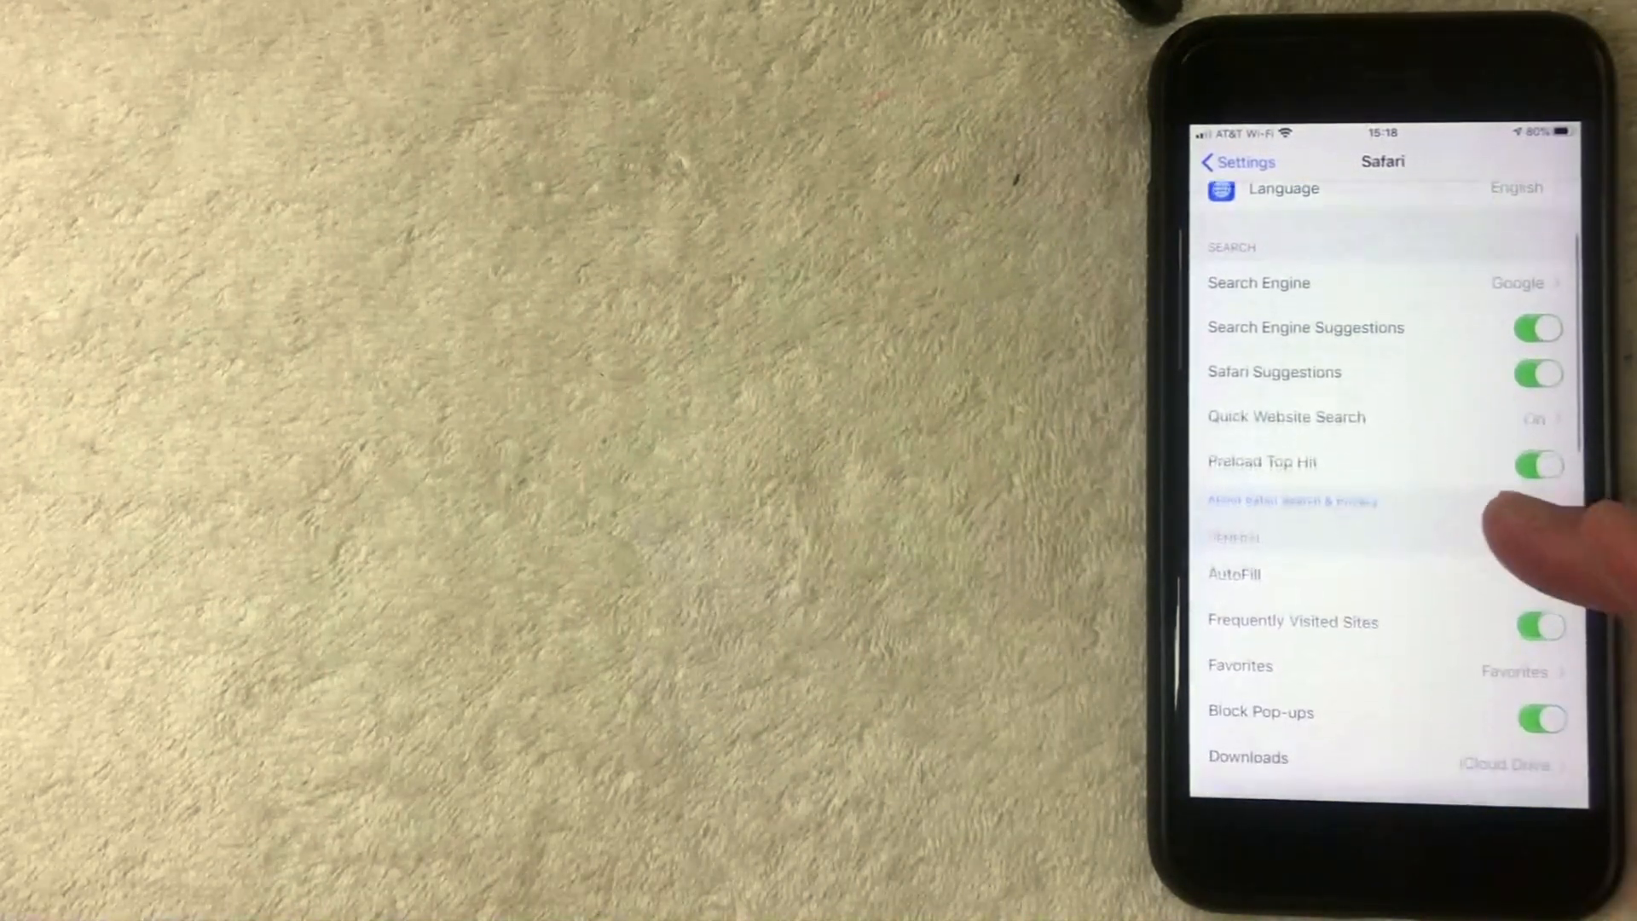
scroll("down", 3)
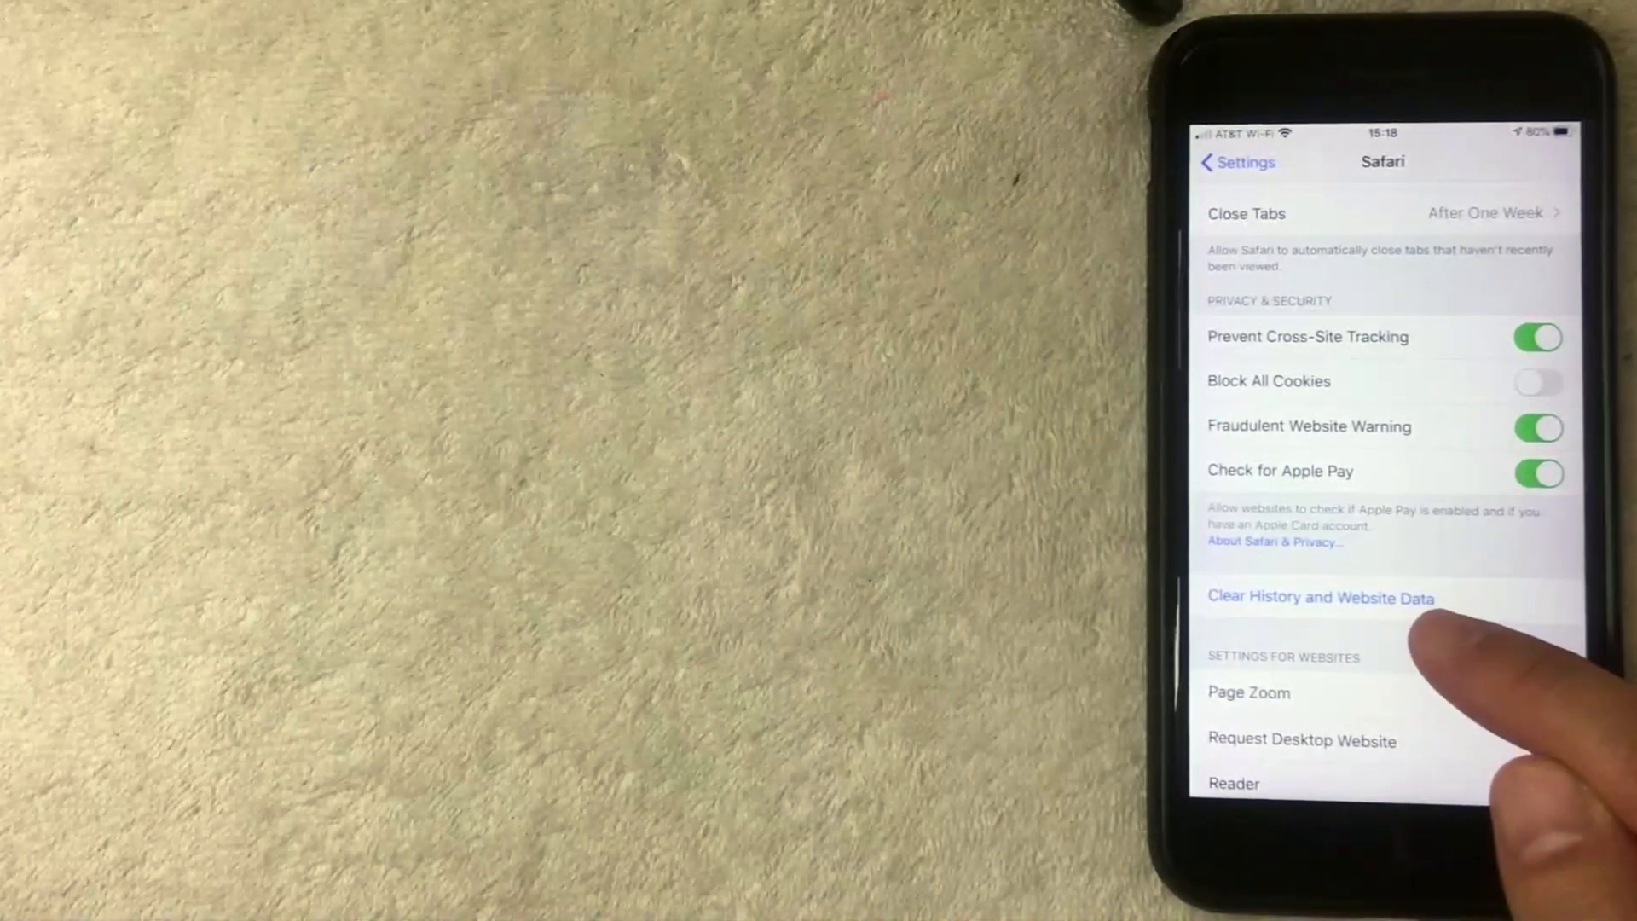
- Bring up the Clear History and Website Data confirmation sheet without confirming it
left_click(1320, 597)
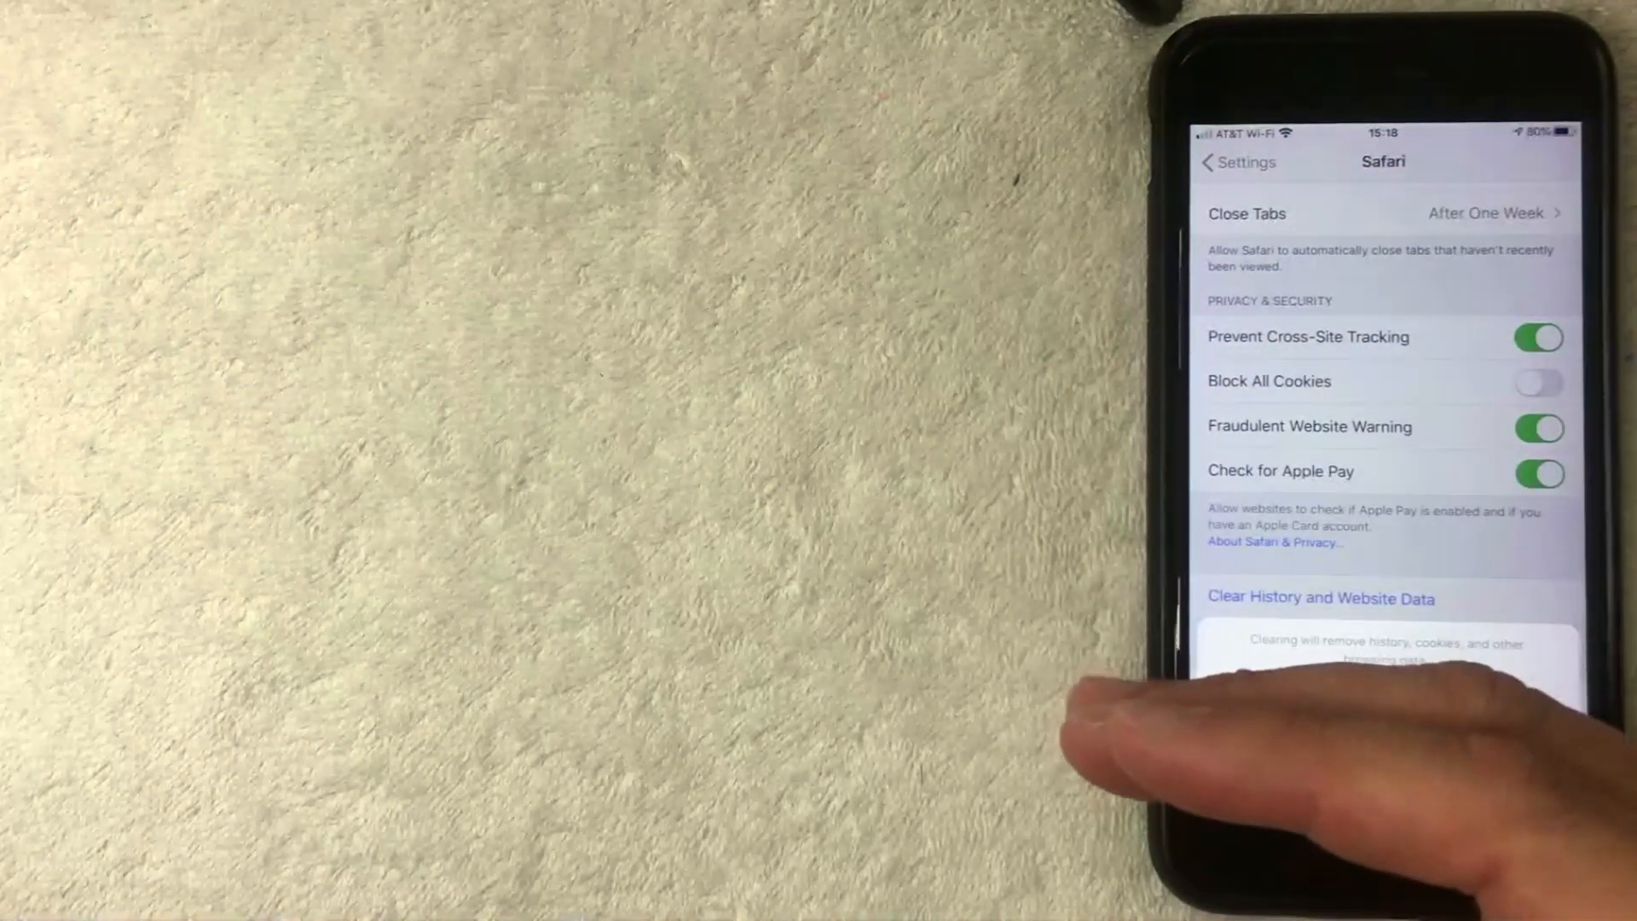
left_click(1320, 597)
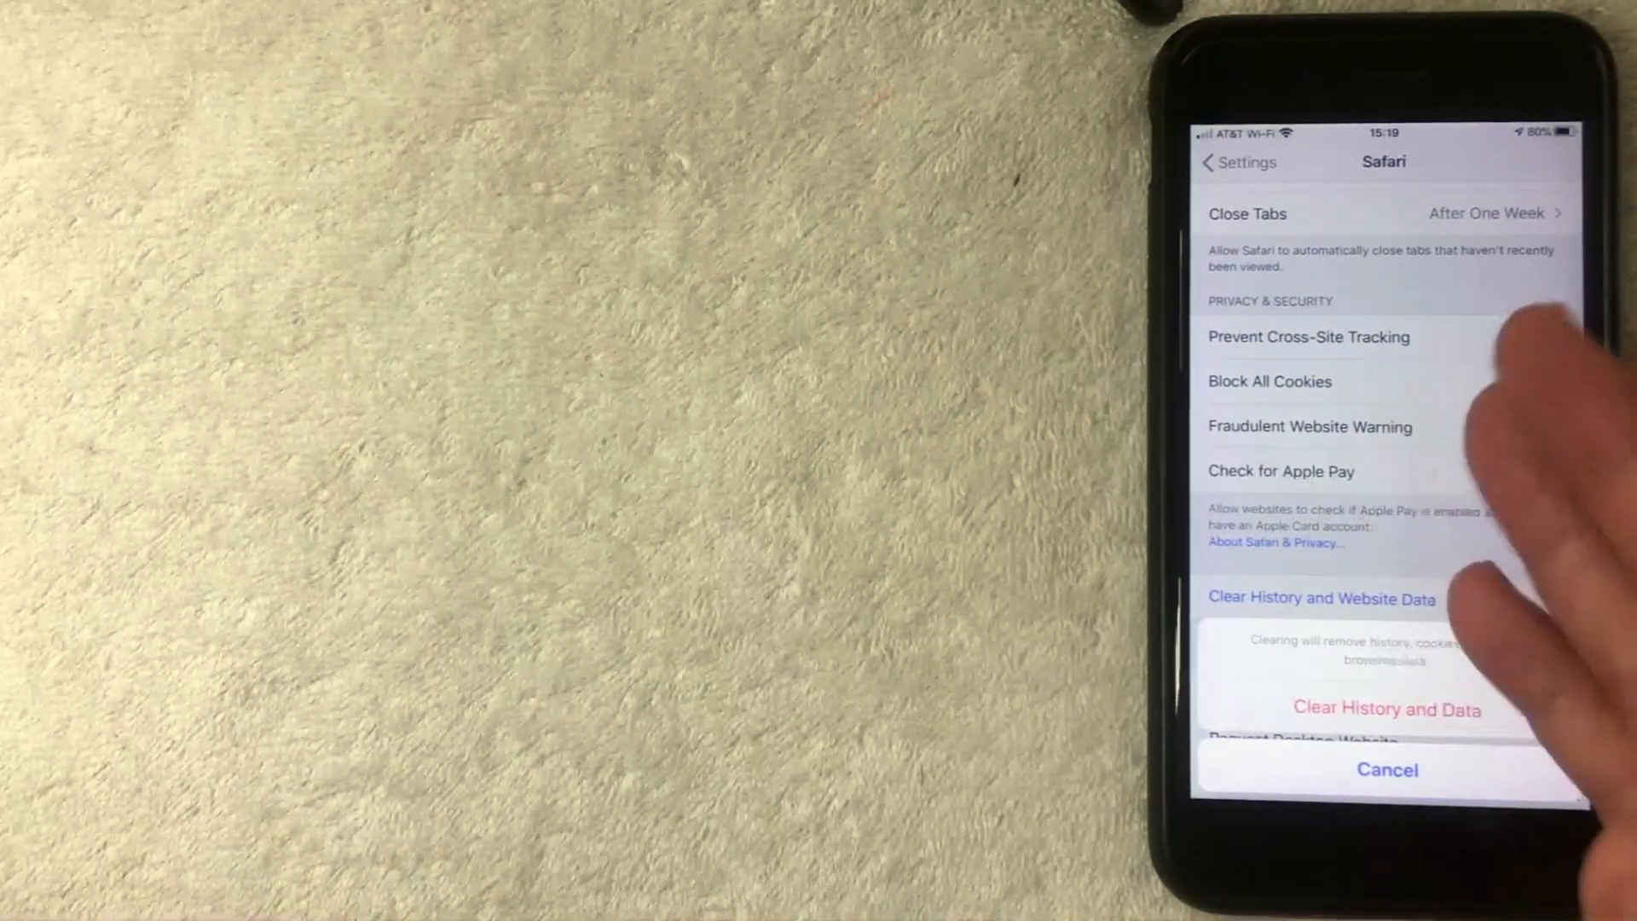
left_click(1387, 768)
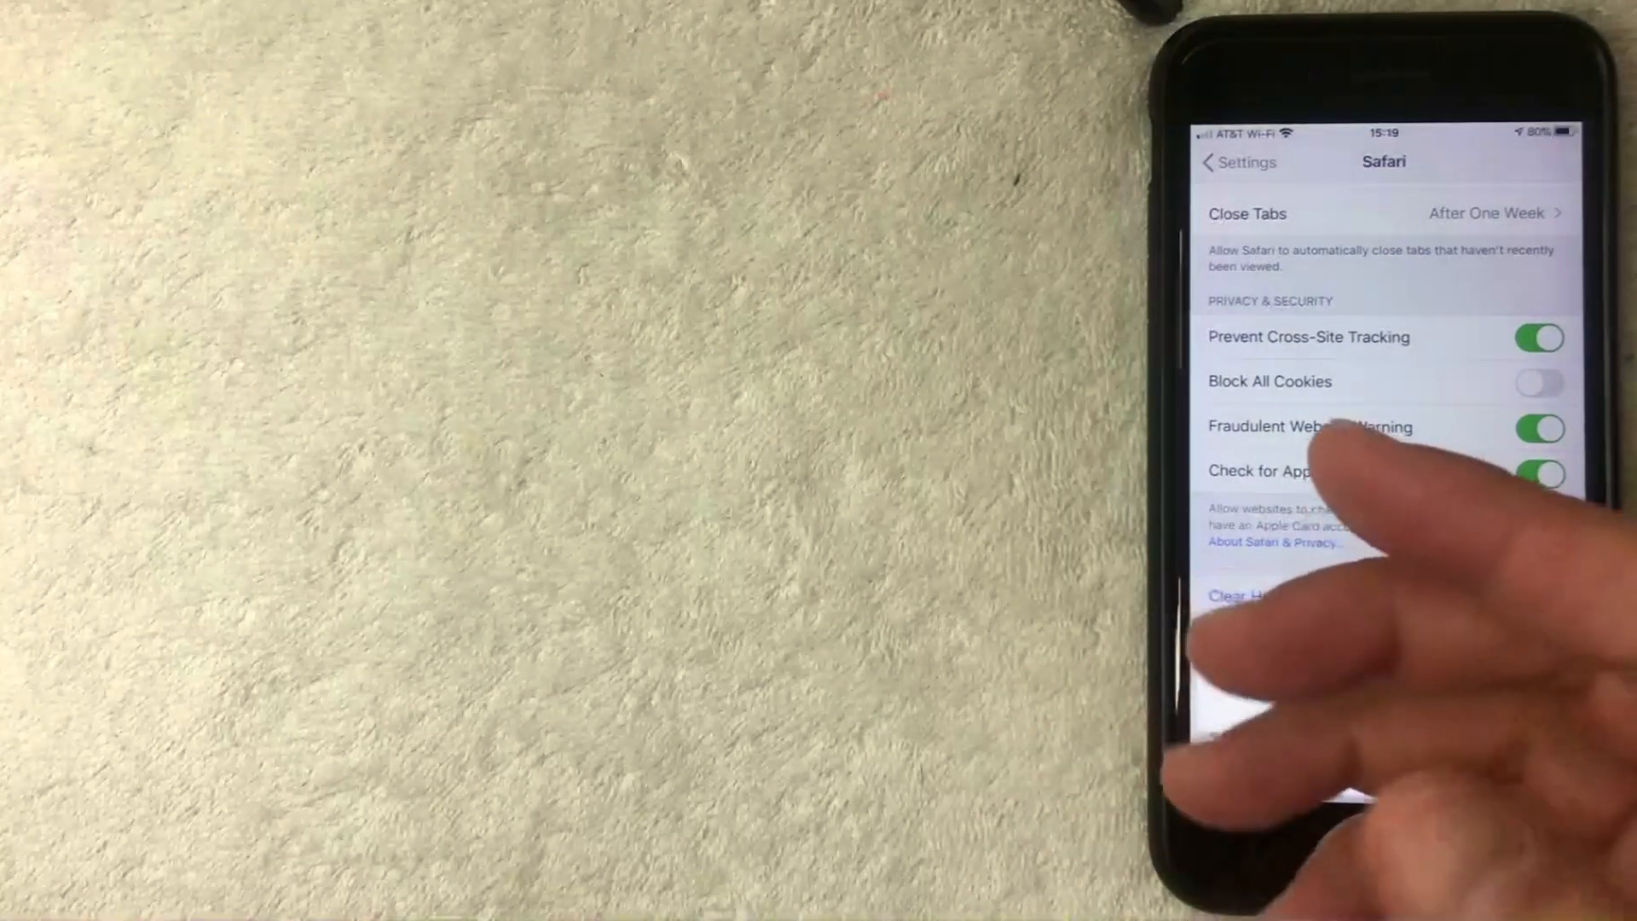
left_click(1289, 596)
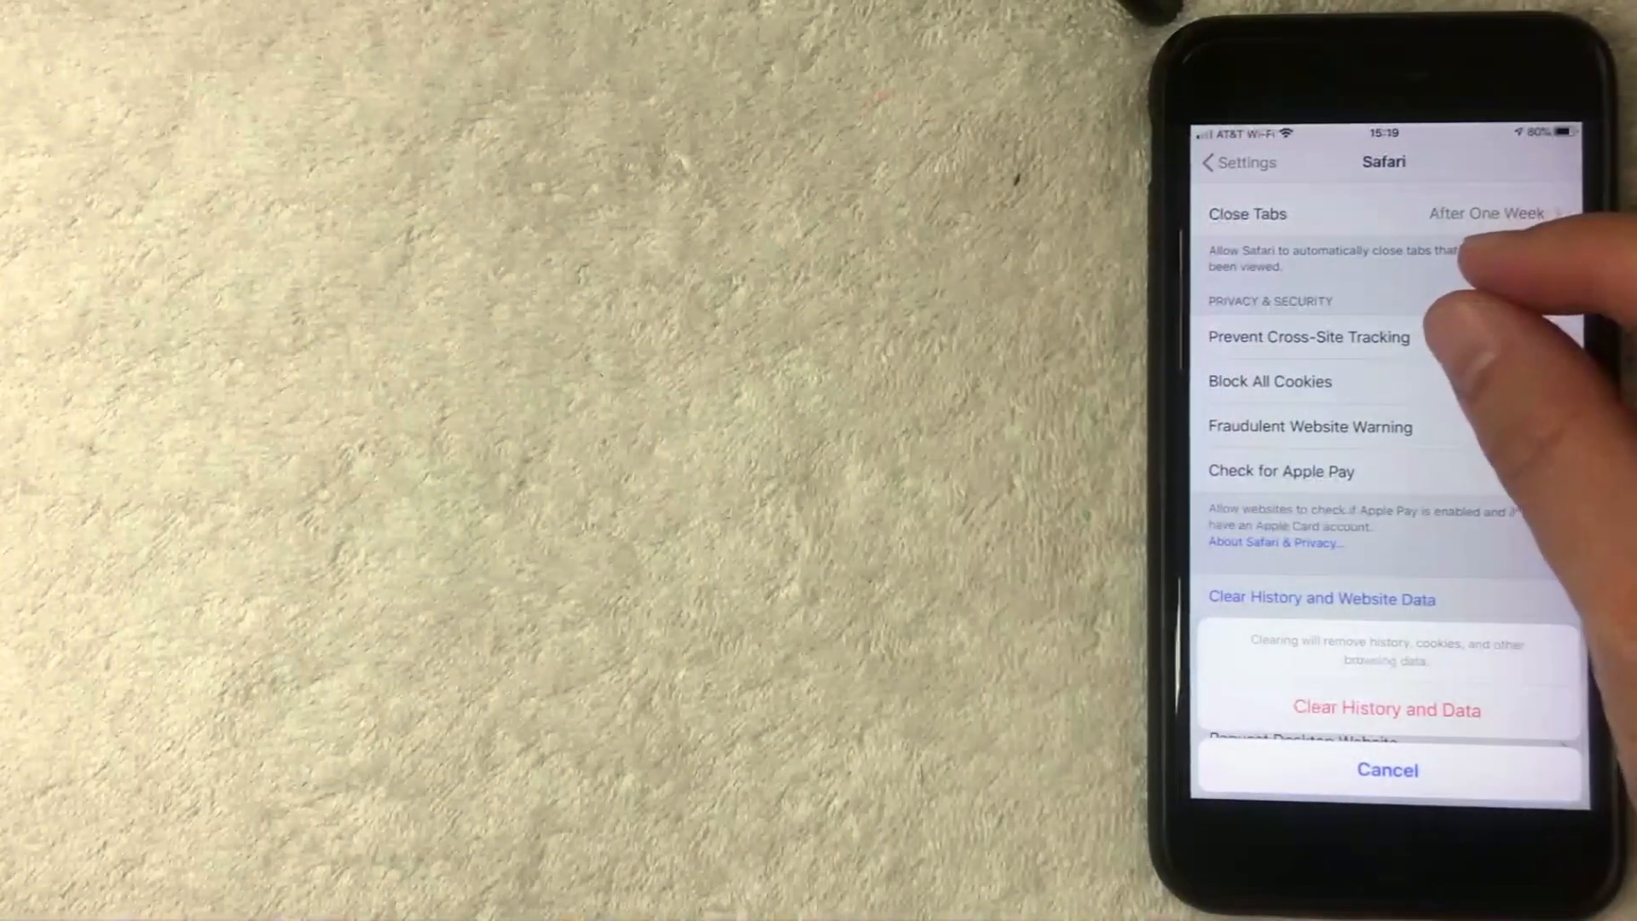
left_click(1543, 336)
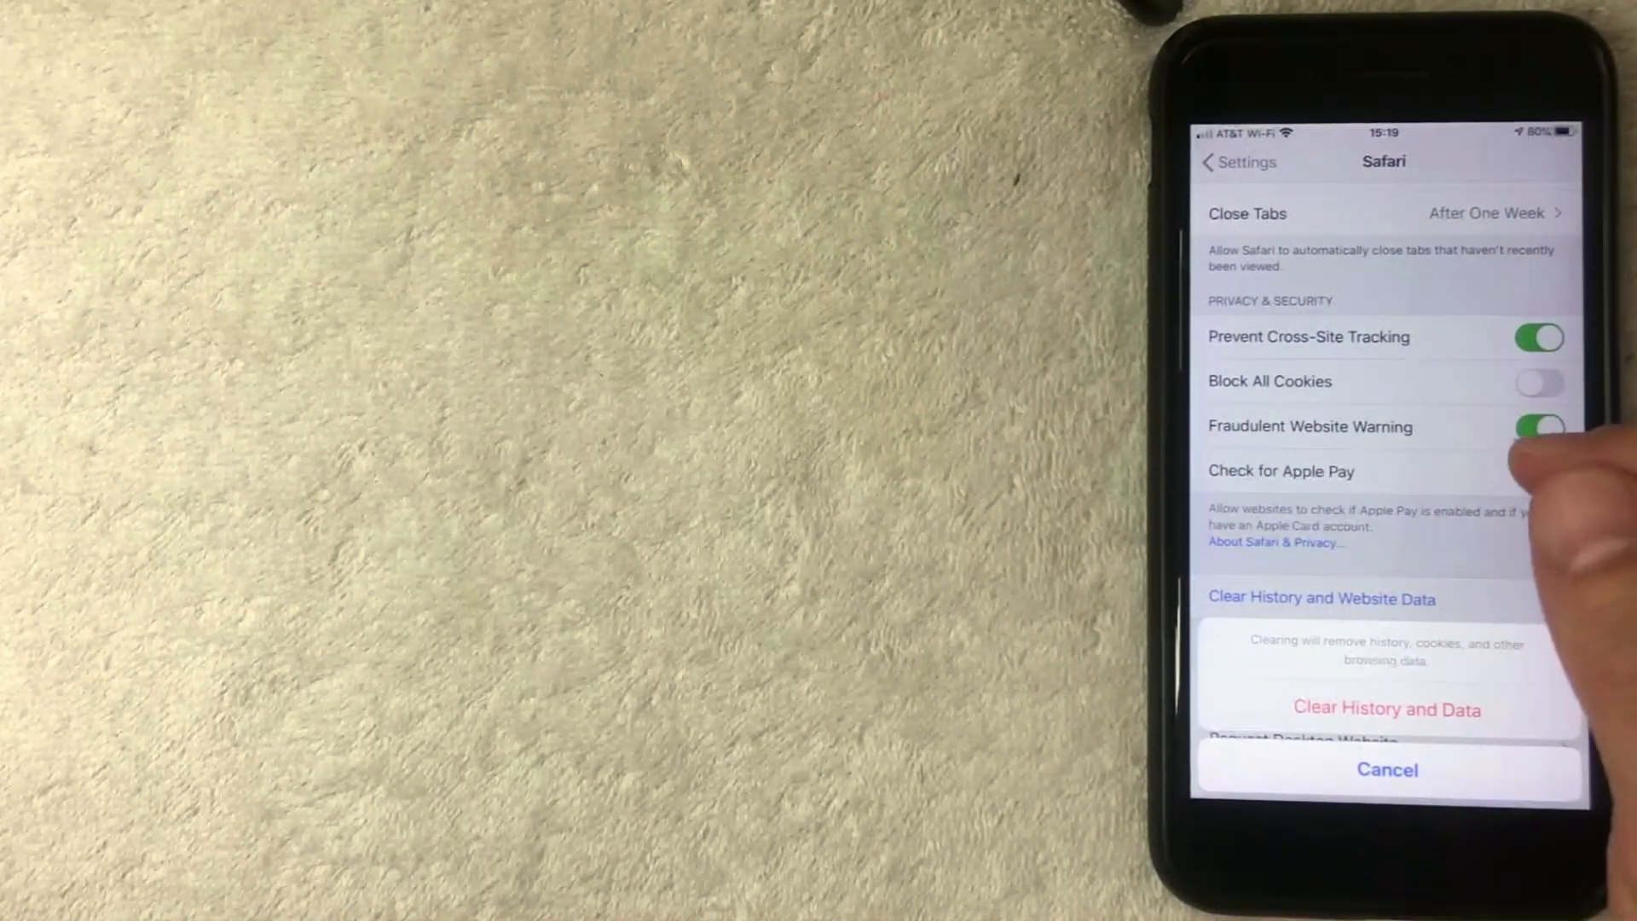
left_click(1538, 478)
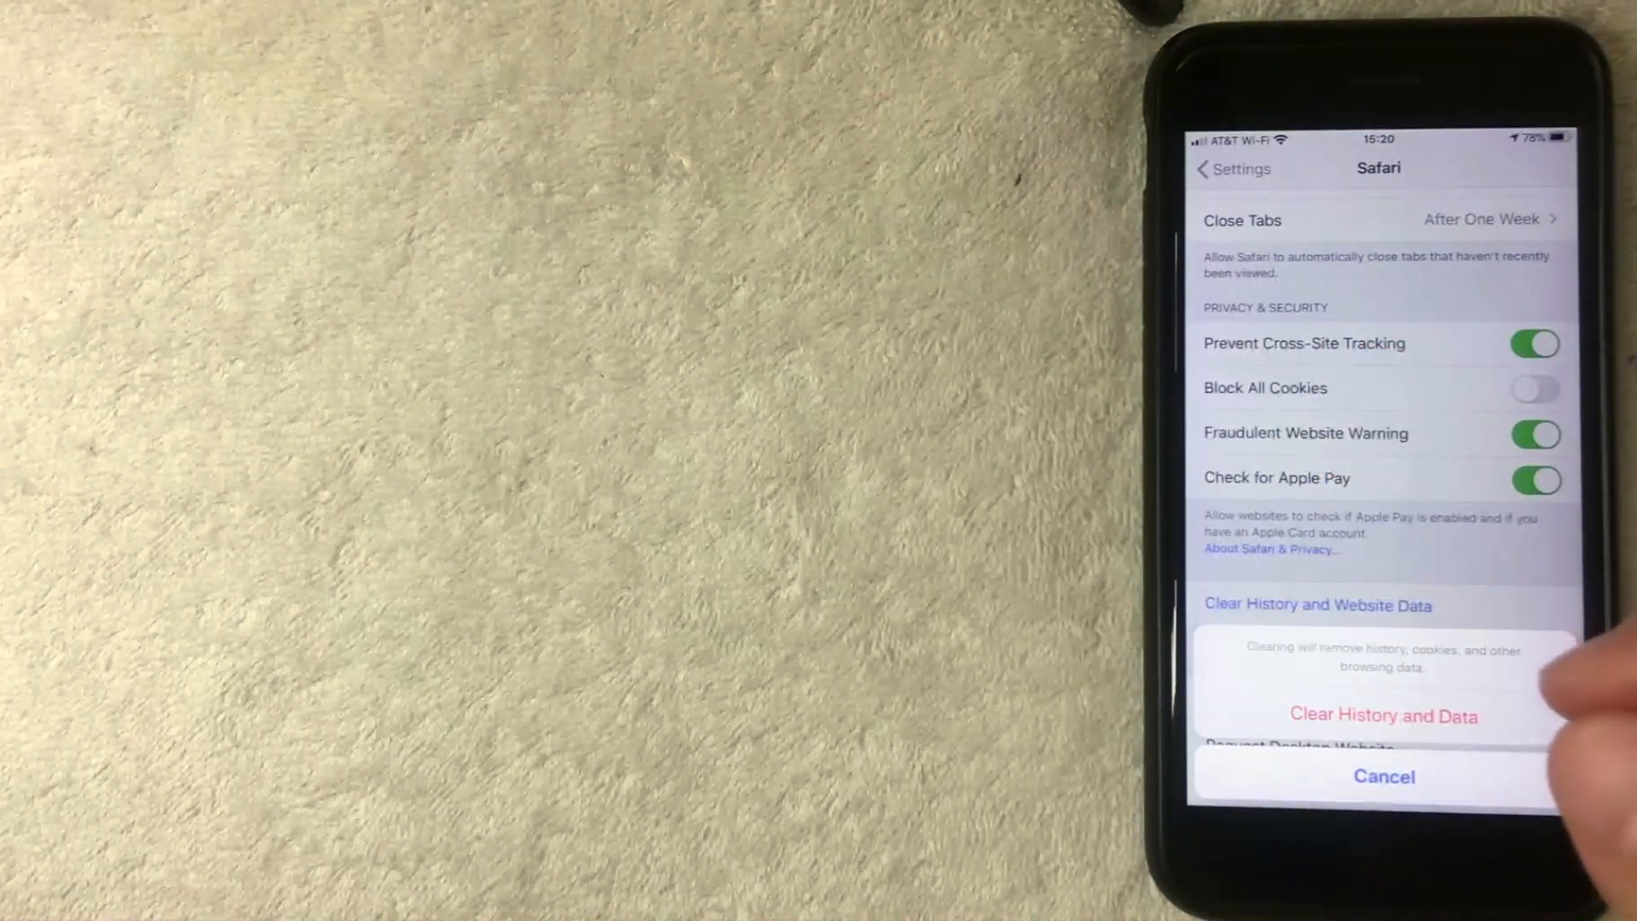
mouse_move(1555, 731)
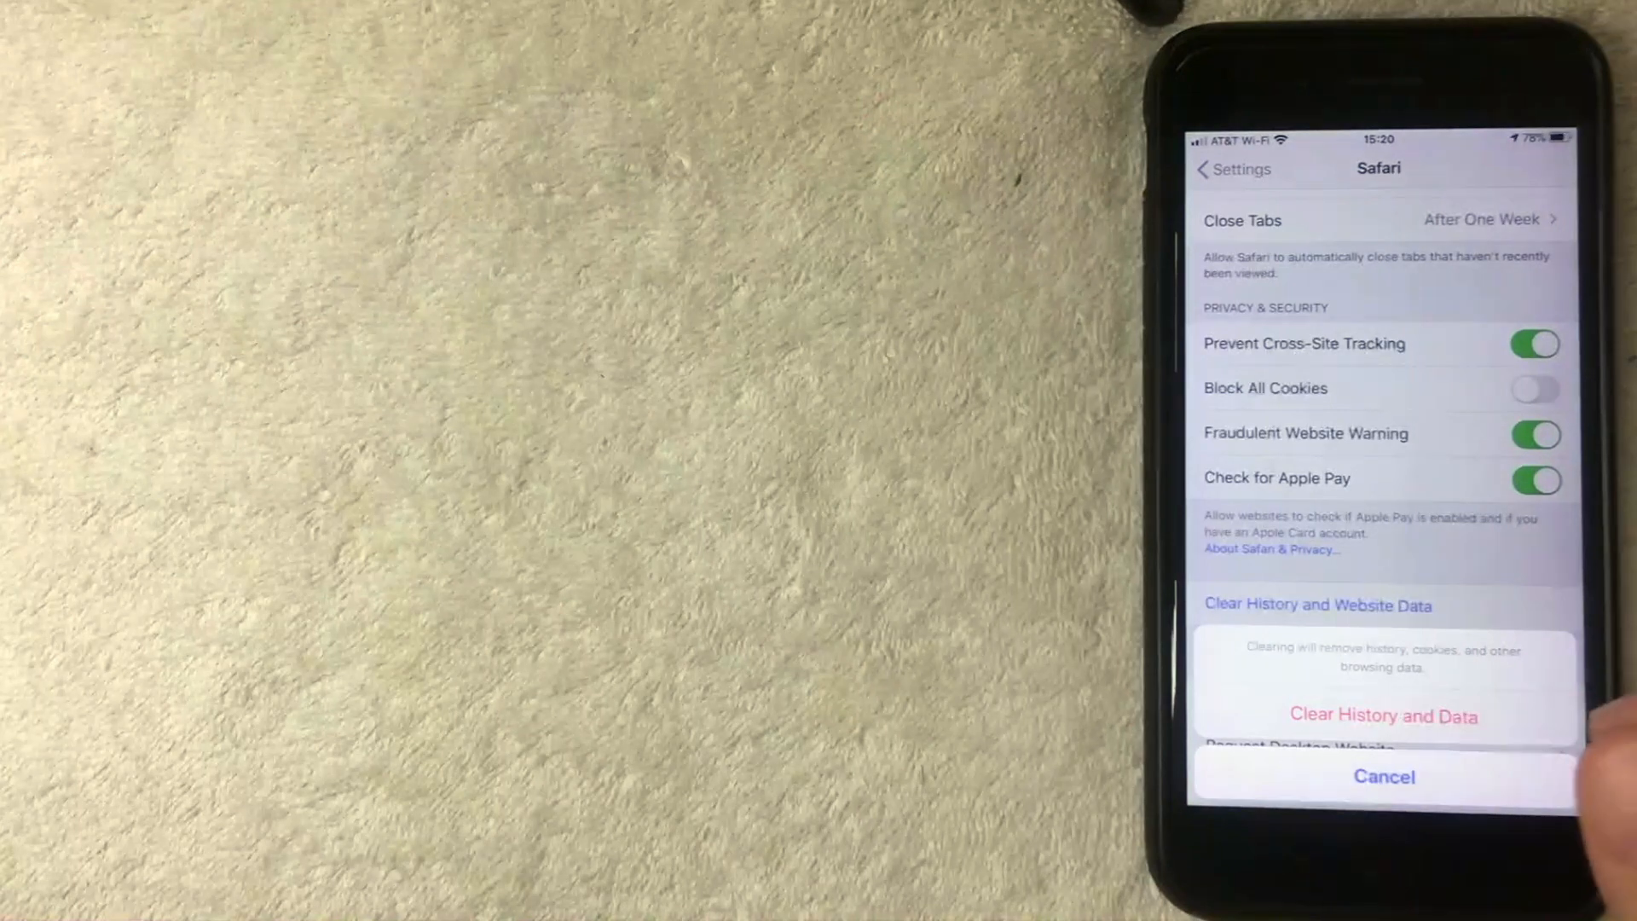